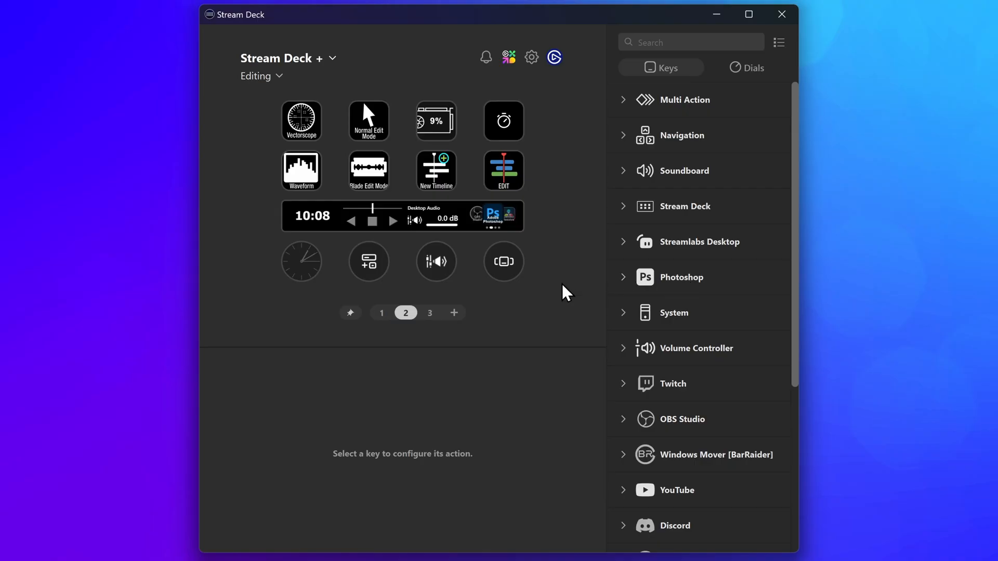
Switch the Stream Deck + profile to Premiere Pro and show page 1 with its 30s Export key.
{"action": "right_click", "coordinate": [503, 262]}
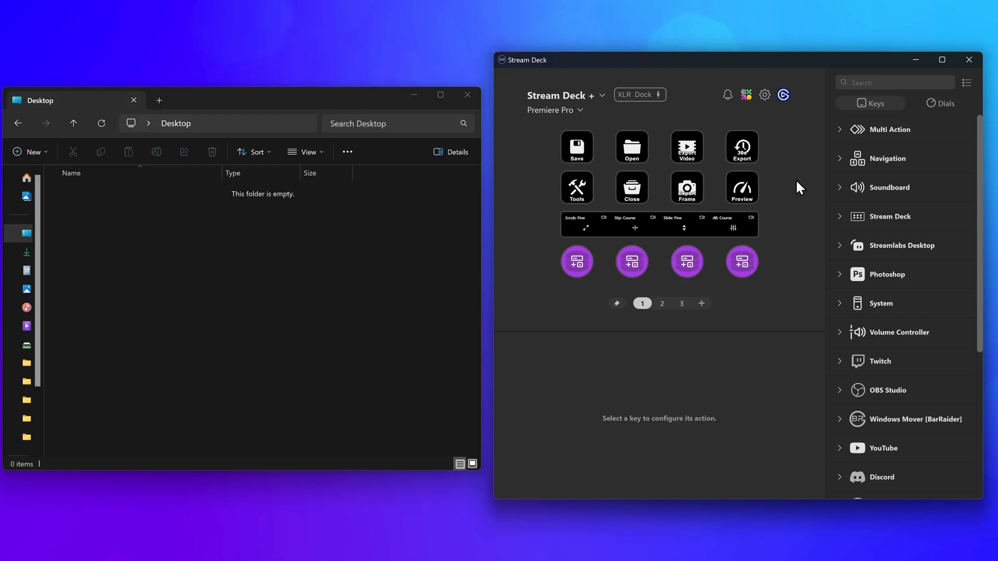
{"action": "left_click_drag", "start_coordinate": [741, 146], "coordinate": [306, 215]}
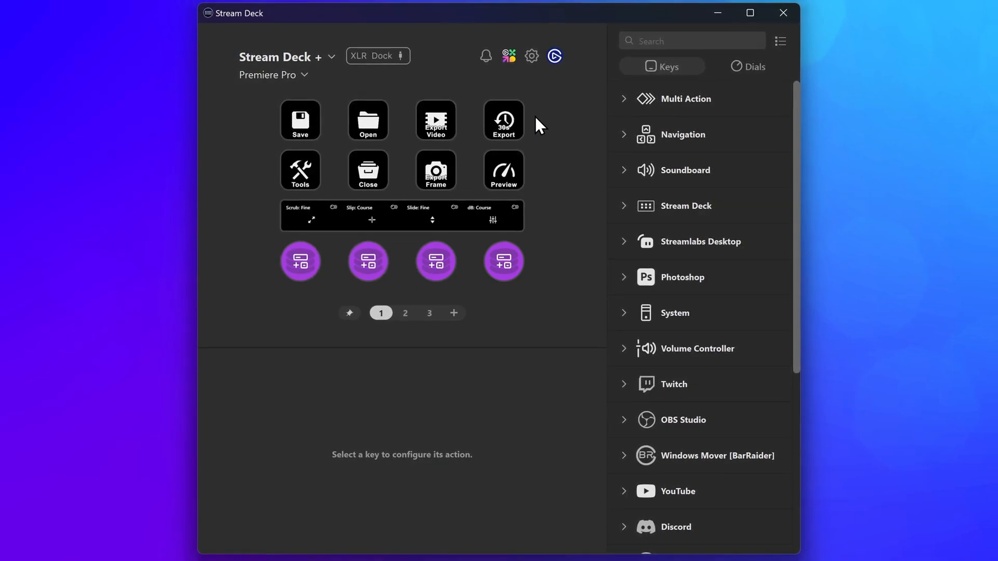
Export the 30s Export multi action to the Desktop and attach its .streamDeckAction file to the Gmail draft.
{"action": "left_click", "coordinate": [504, 121]}
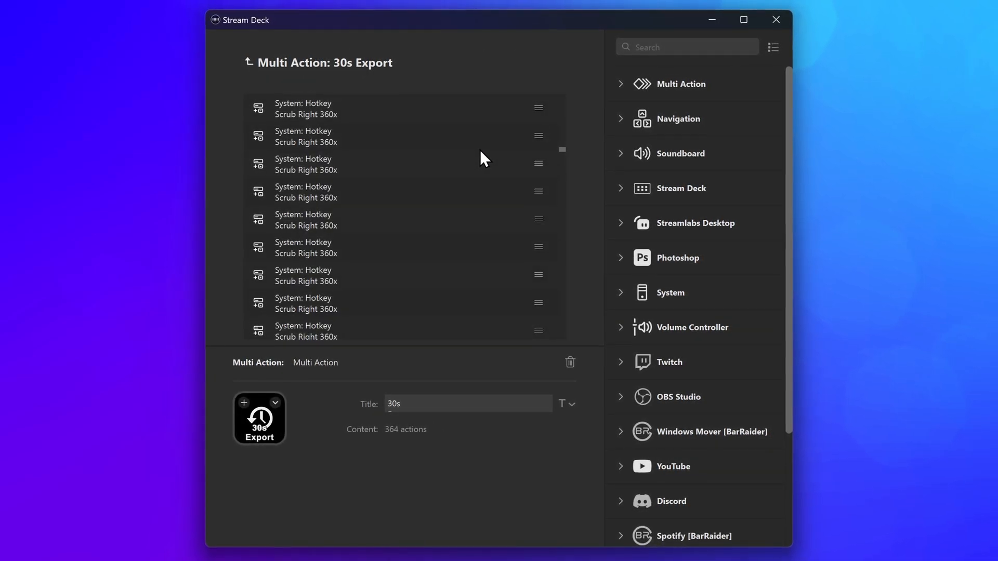
{"action": "left_click", "coordinate": [250, 62]}
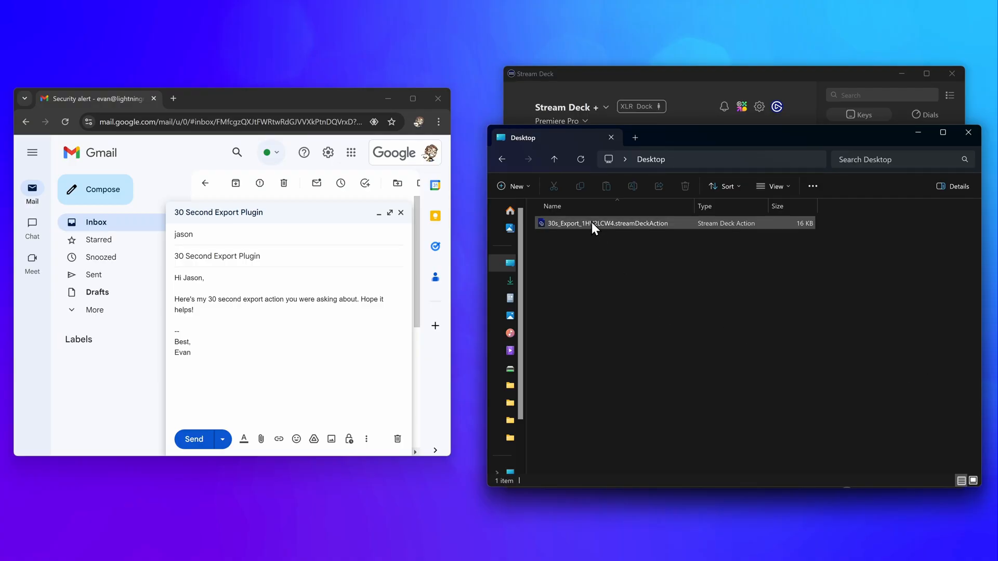
{"action": "left_click_drag", "start_coordinate": [605, 223], "coordinate": [287, 299]}
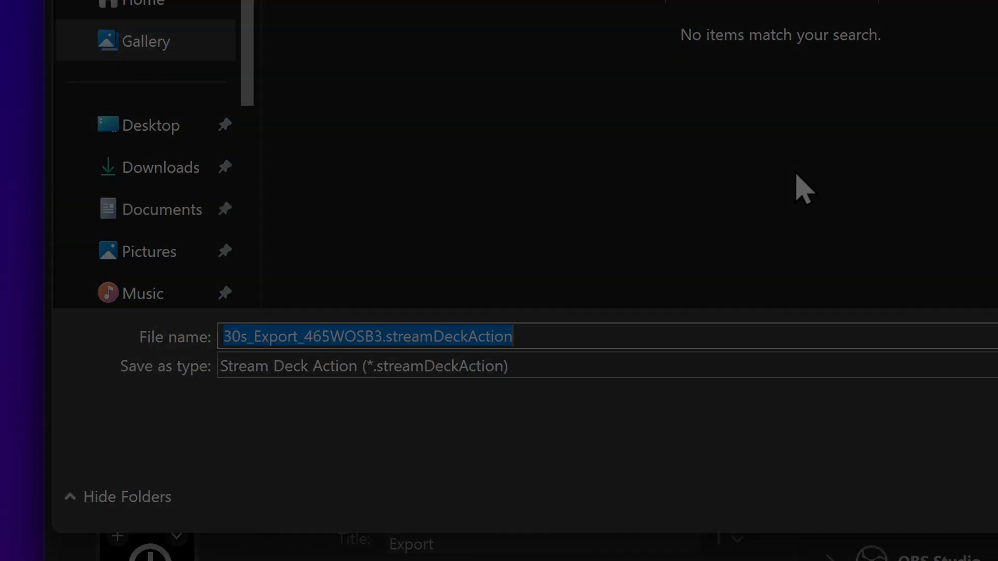
Save the export to the desktop as Multi_Action_465WOSB3.streamDeckAction.
{"action": "type", "text": "Multi_Action_465WOSB3.streamDeckAction"}
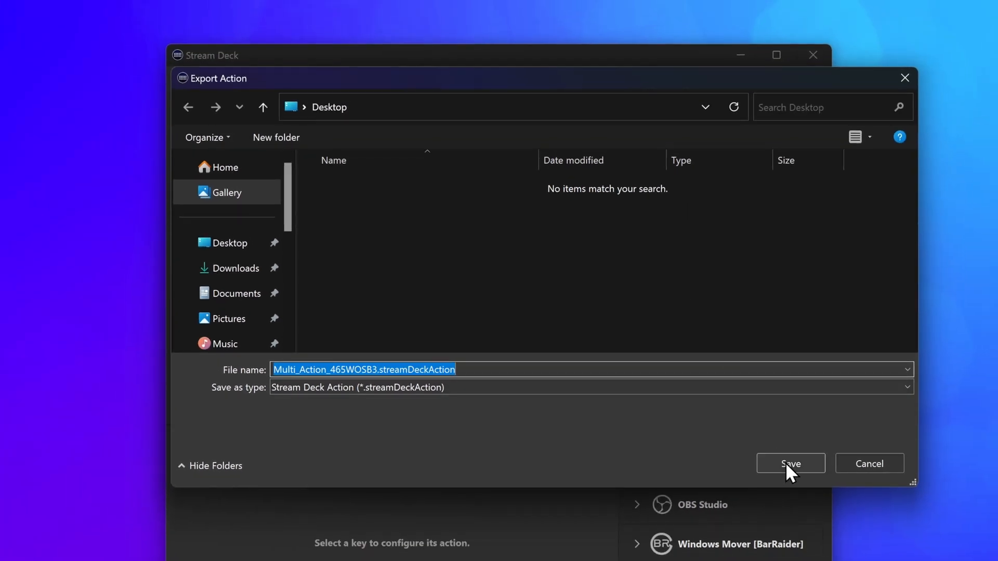
{"action": "left_click", "coordinate": [791, 464]}
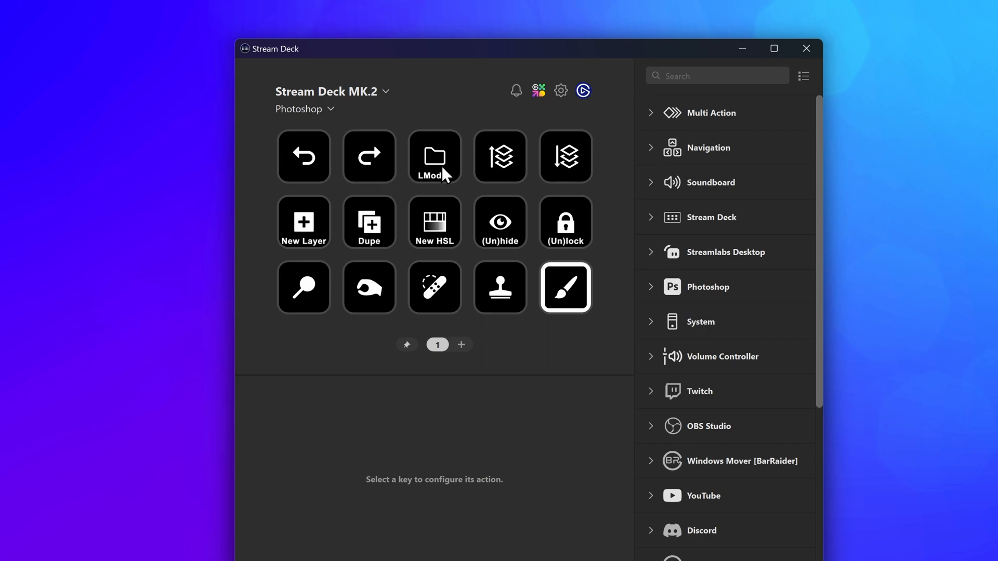
Drag a key onto the Desktop to export it, then select the empty top-left key.
{"action": "left_click_drag", "start_coordinate": [435, 158], "coordinate": [147, 134]}
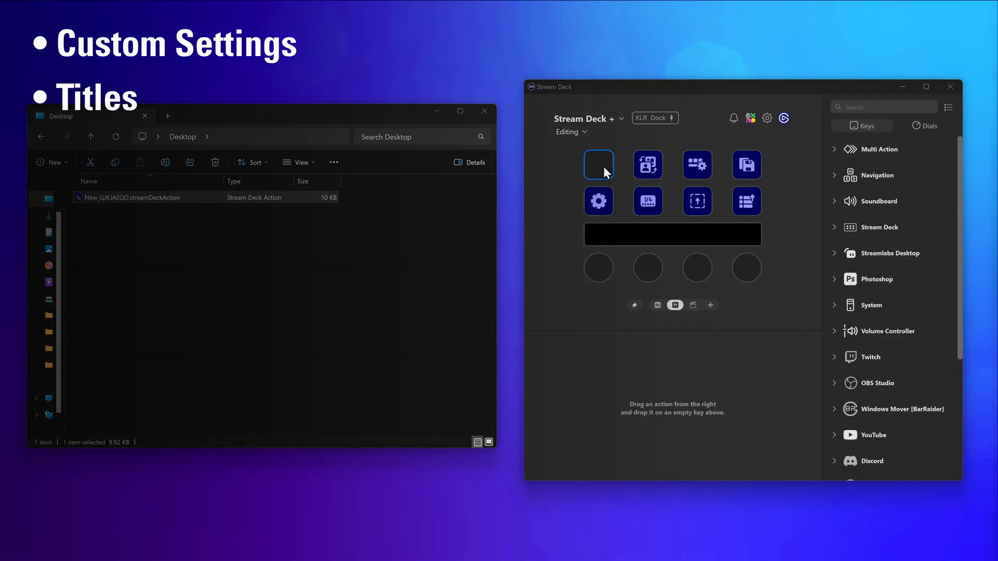
{"action": "left_click", "coordinate": [599, 164]}
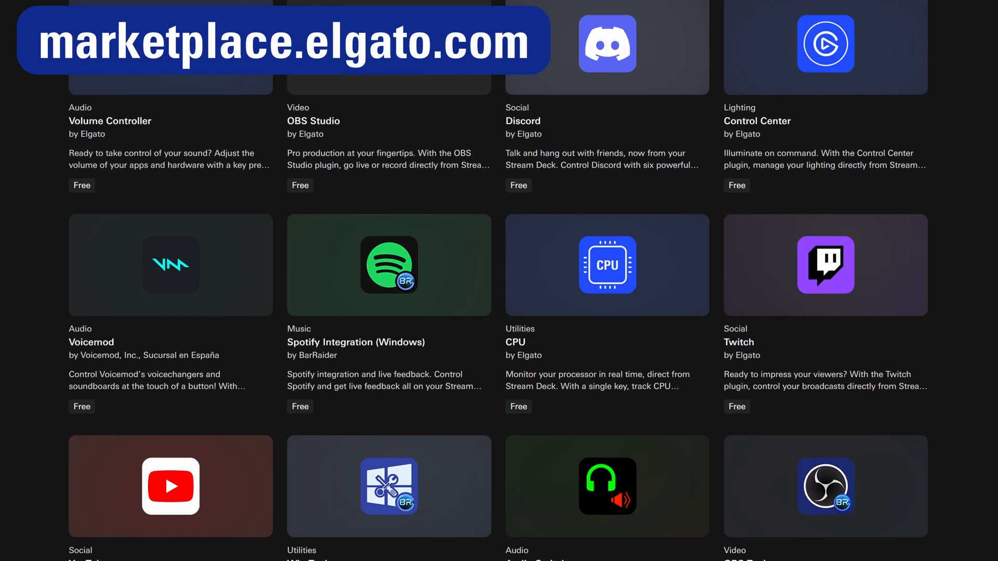
Scroll through the free plugin listings on marketplace.elgato.com.
{"action": "scroll", "scroll_direction": "down", "scroll_amount": 3}
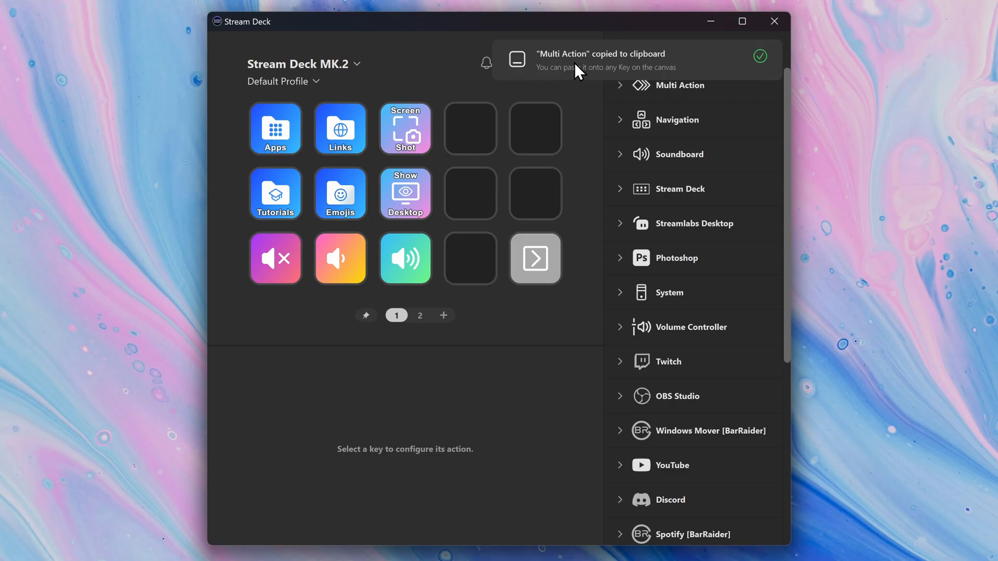
Paste the copied Multi Action onto the empty top-right key of the Default Profile.
{"action": "left_click", "coordinate": [536, 129]}
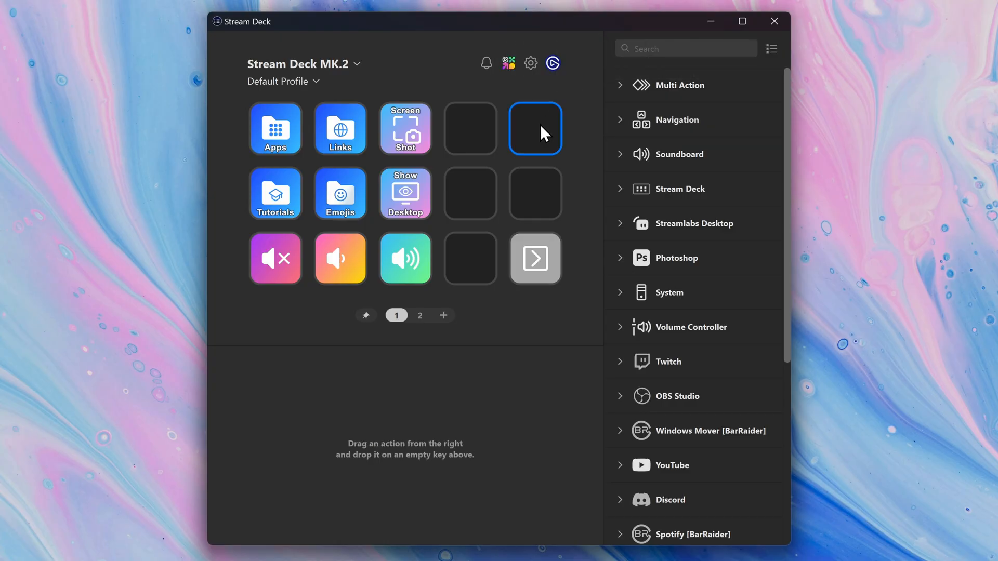
{"action": "right_click", "coordinate": [535, 129]}
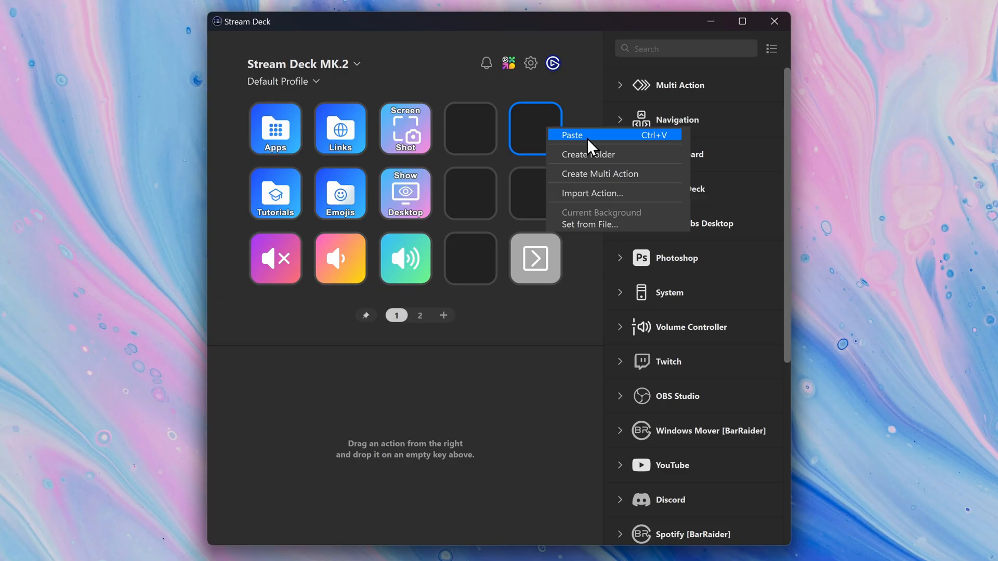
{"action": "left_click", "coordinate": [572, 134]}
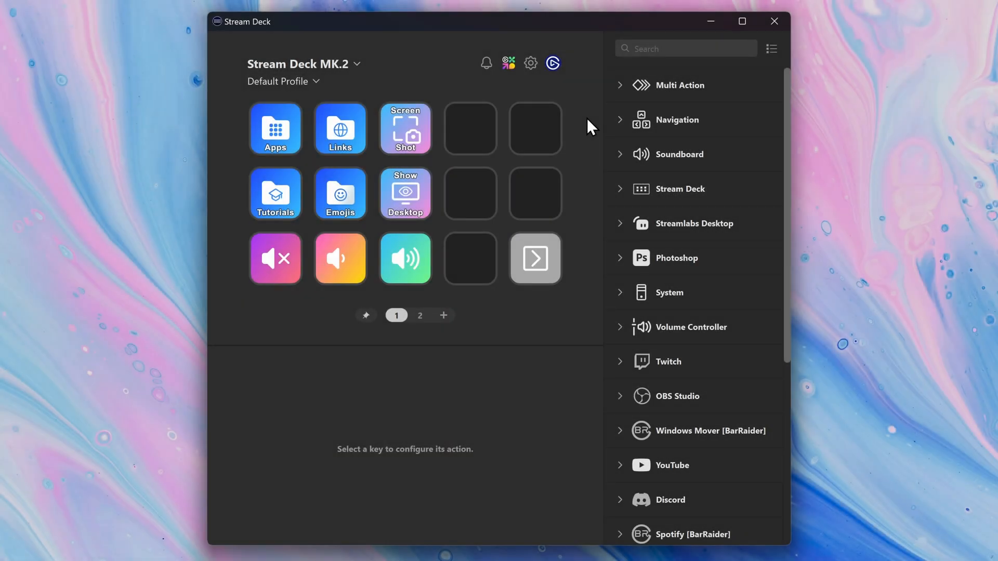
Import 30s_Export_JTRS54QF.streamDeckAction onto the top-right key, replacing its existing action.
{"action": "right_click", "coordinate": [535, 129]}
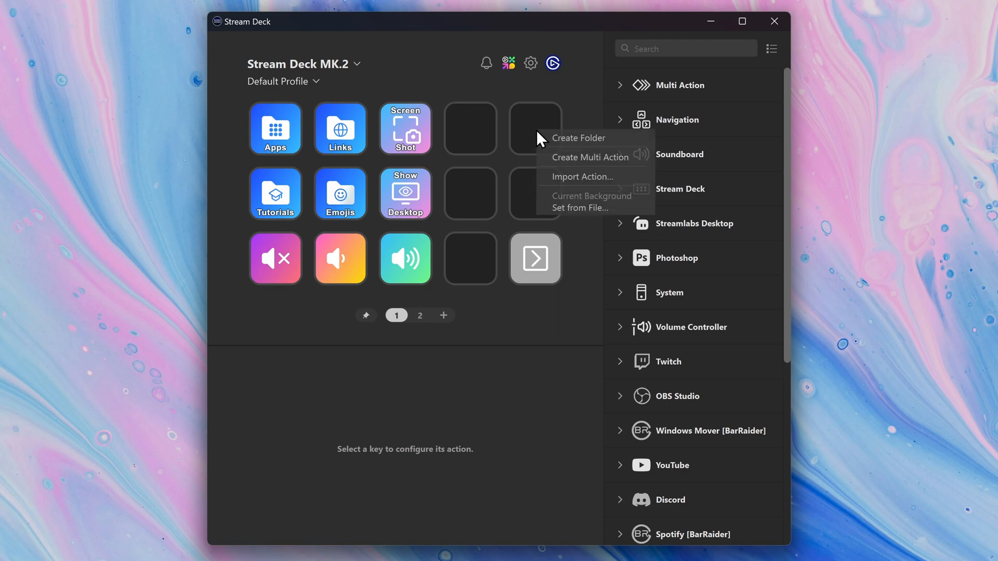
{"action": "mouse_move", "coordinate": [618, 182]}
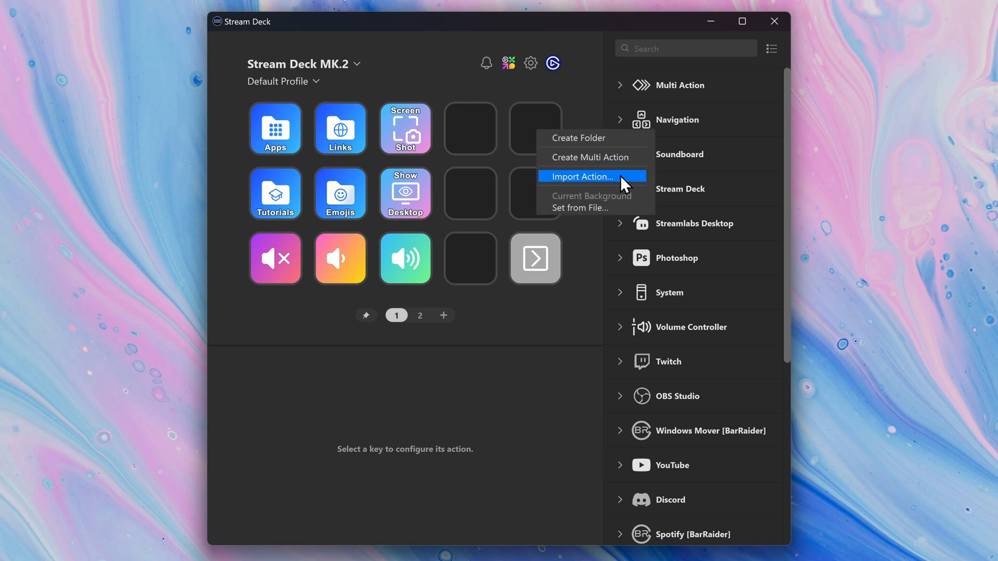
{"action": "left_click", "coordinate": [582, 176]}
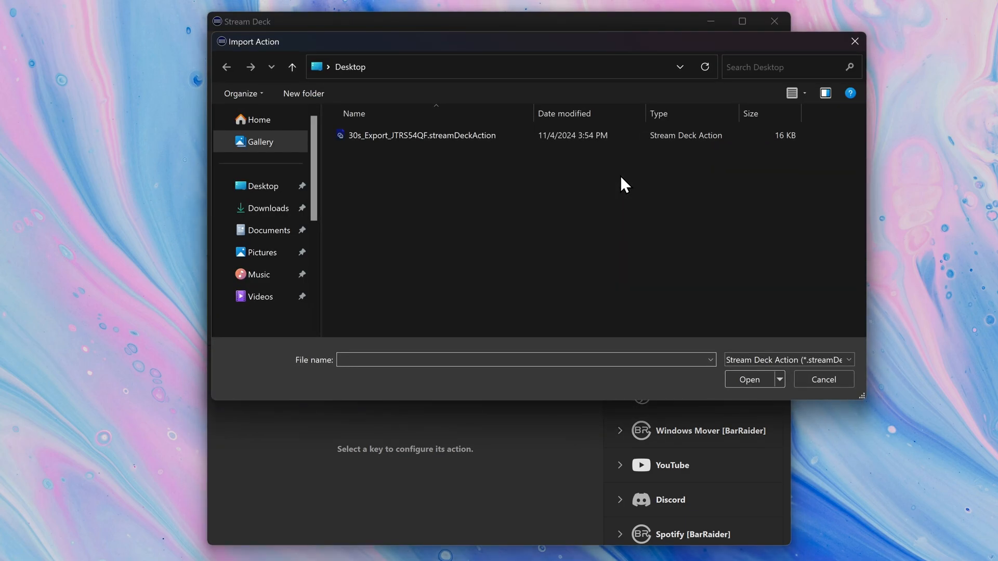
{"action": "left_click", "coordinate": [421, 135]}
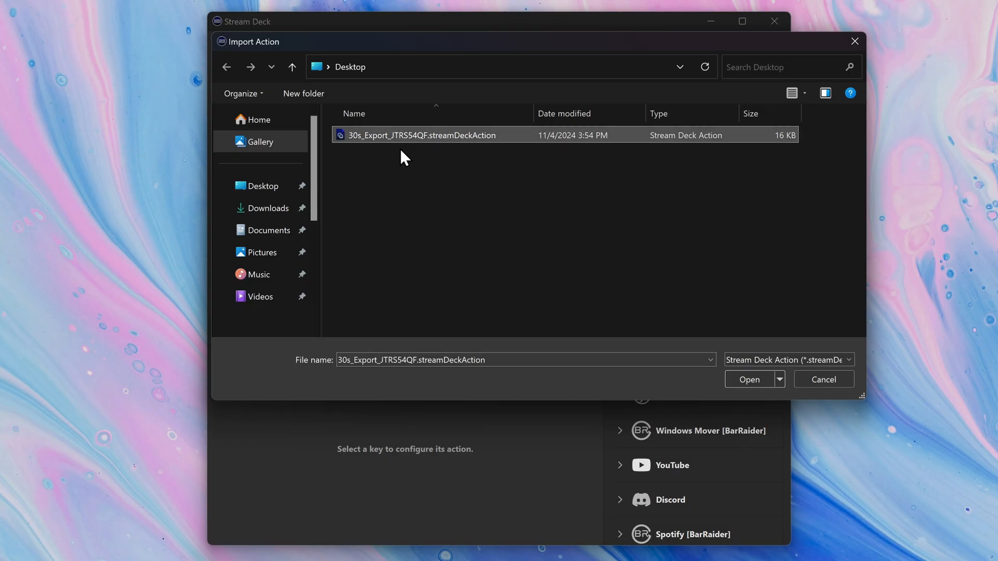
{"action": "left_click", "coordinate": [749, 379]}
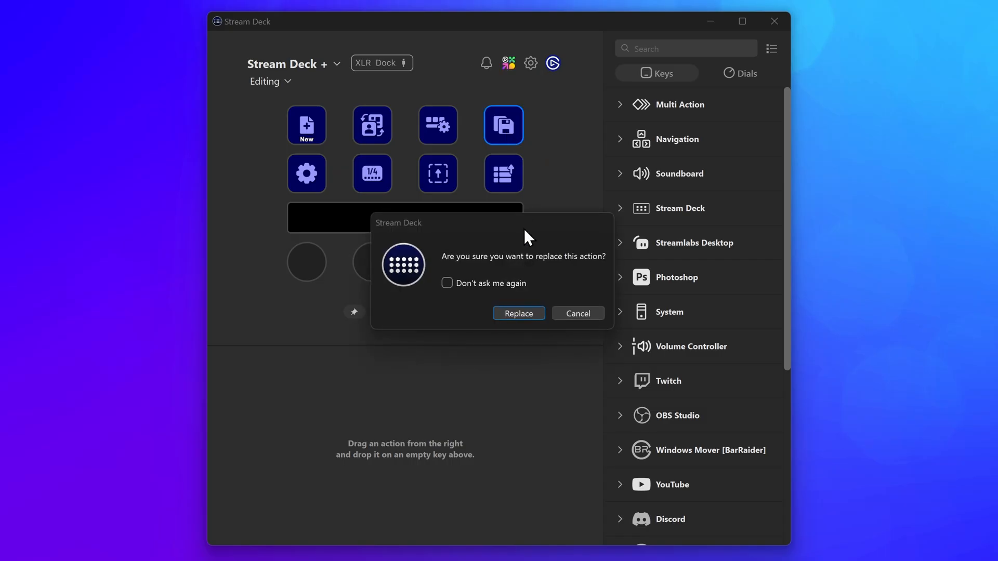
{"action": "left_click", "coordinate": [519, 314]}
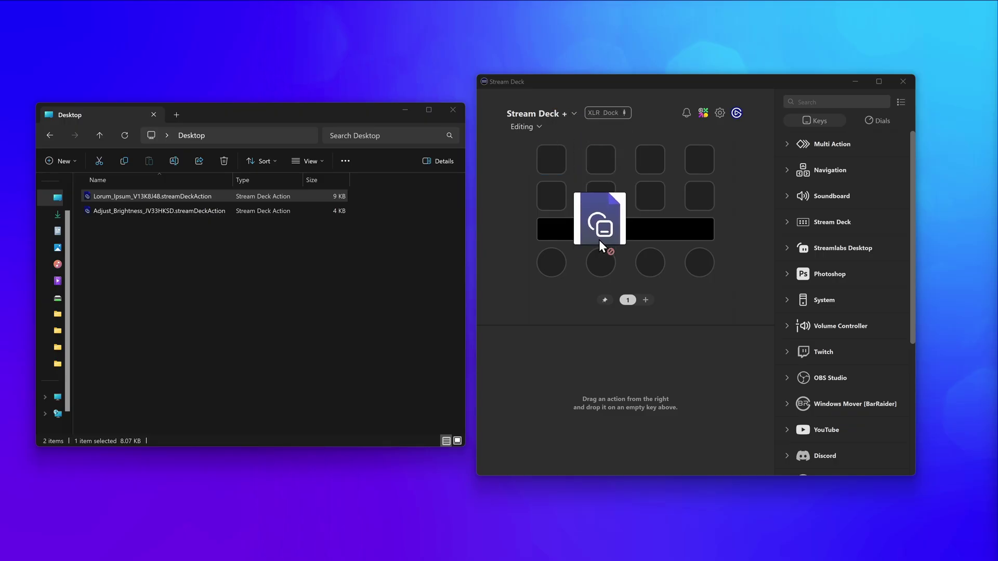
Drag Lorum_Ipsum onto the top-left key and Adjust_Brightness onto the first dial.
{"action": "left_click_drag", "start_coordinate": [602, 228], "coordinate": [552, 210]}
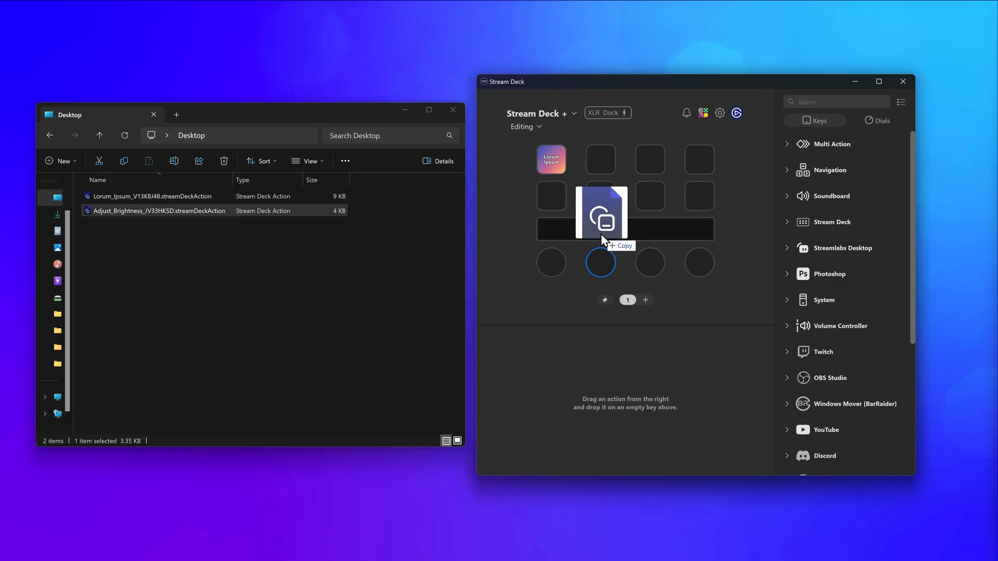
{"action": "left_click_drag", "start_coordinate": [602, 213], "coordinate": [552, 245]}
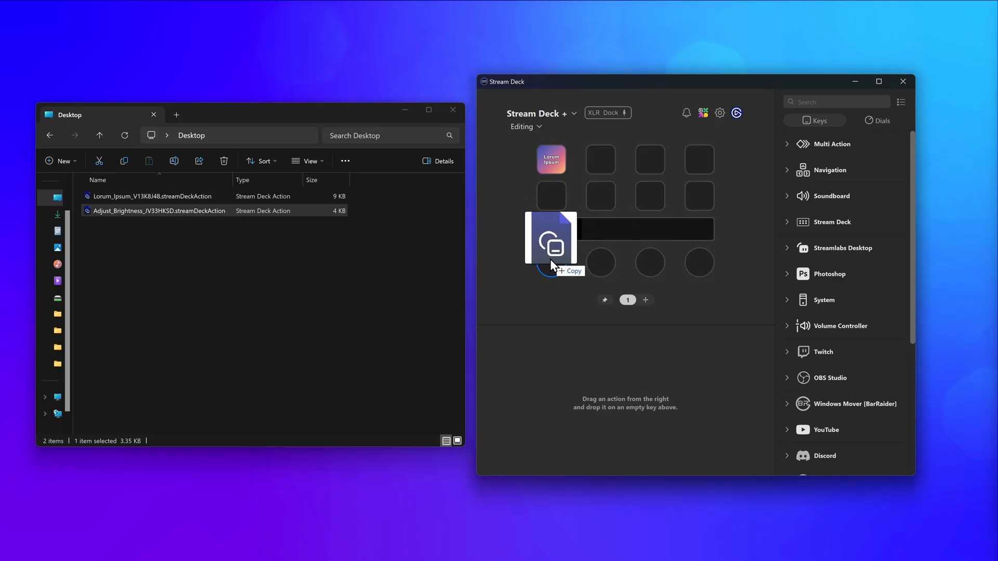